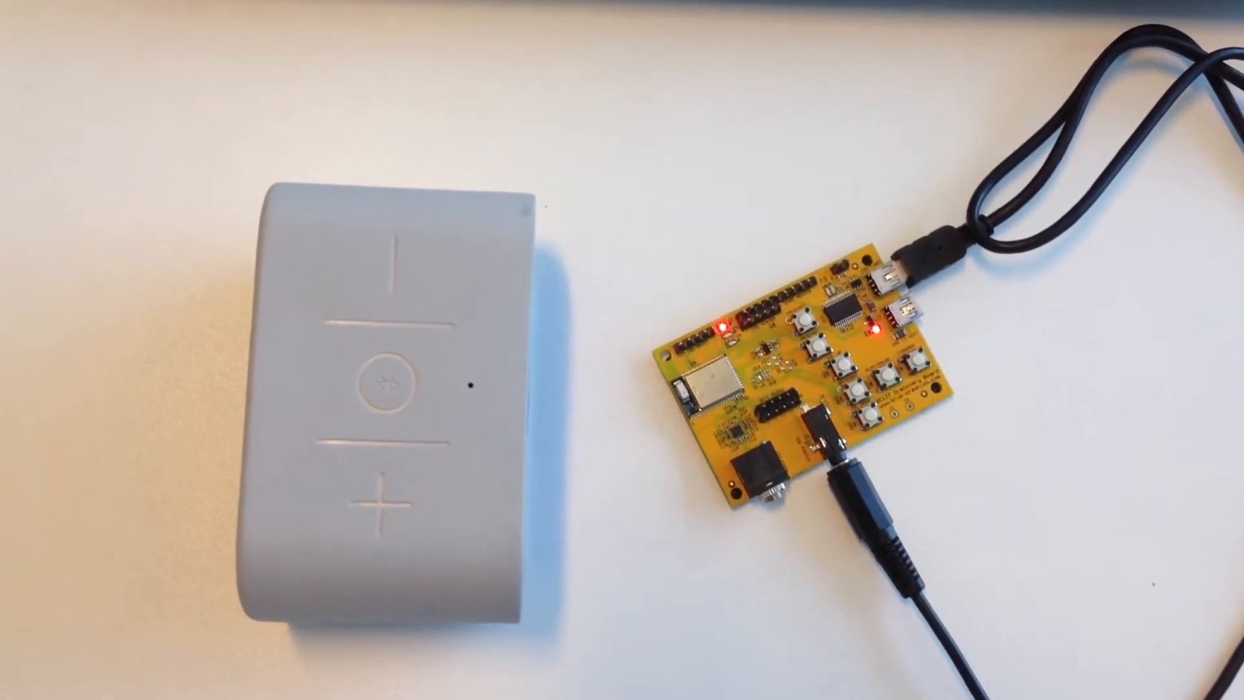
left_click(897, 373)
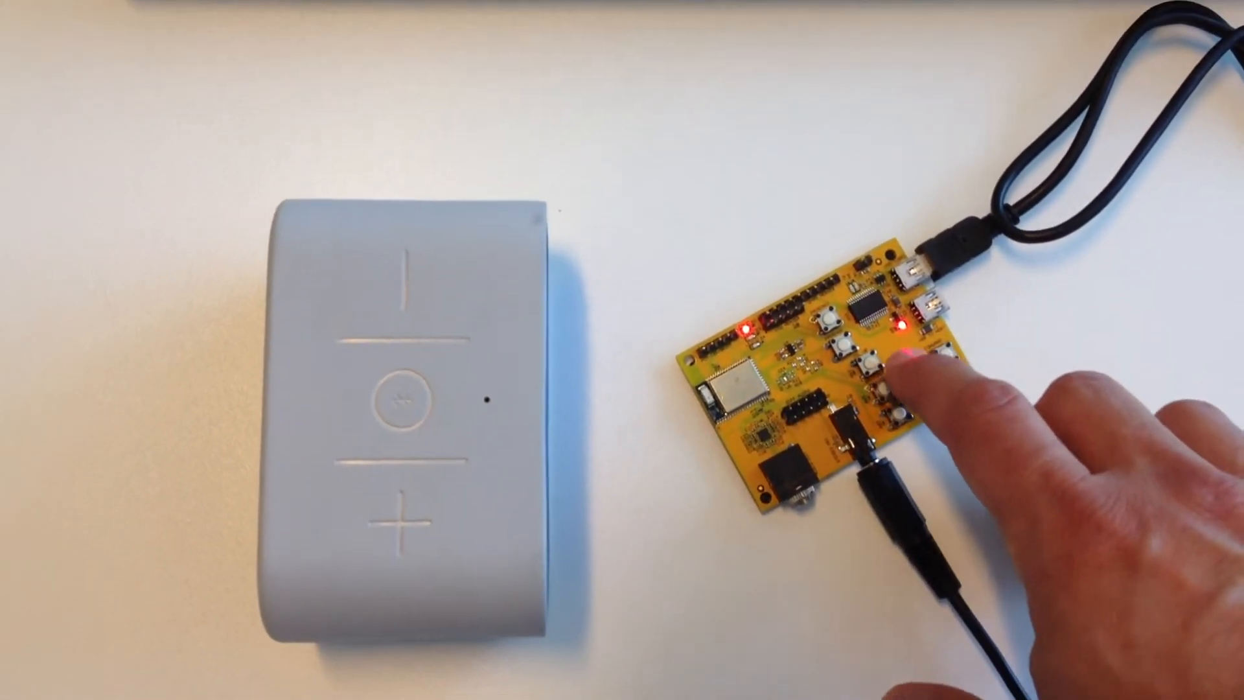